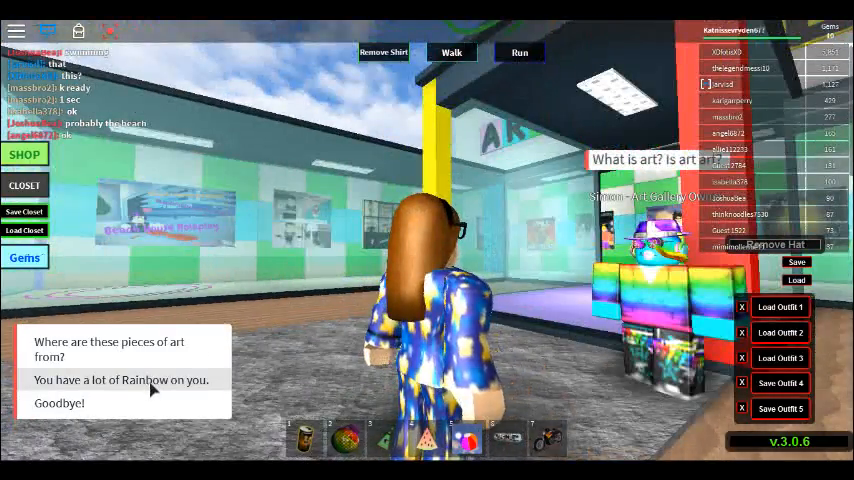
- Tell the Art Gallery Owner "You have a lot of Rainbow on you." to hear "Rainbow is art."
click(121, 379)
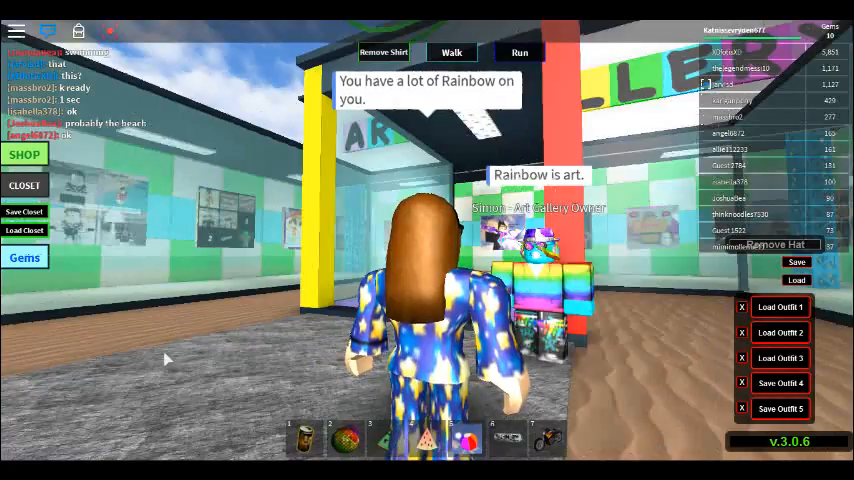